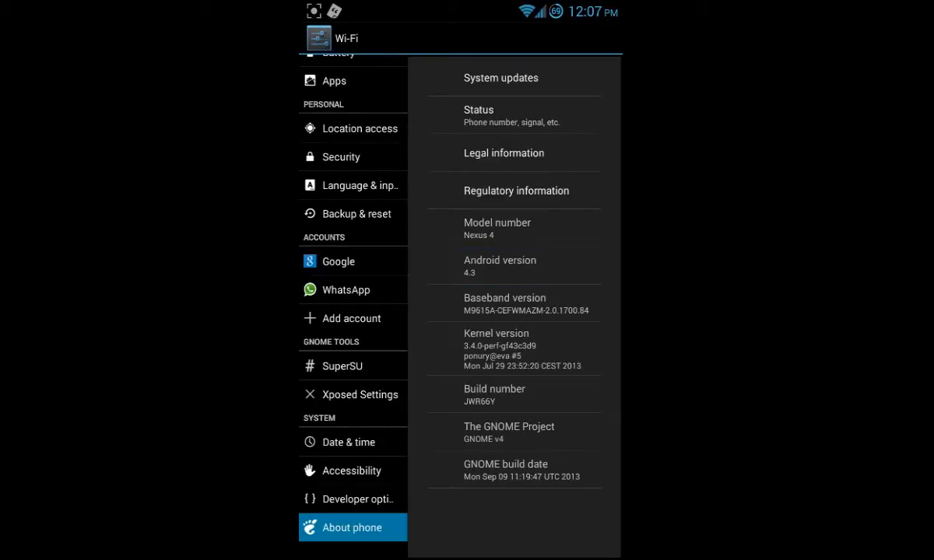
# - Leave the About phone details and launch the Xposed Installer welcome screen
pyautogui.click(498, 266)
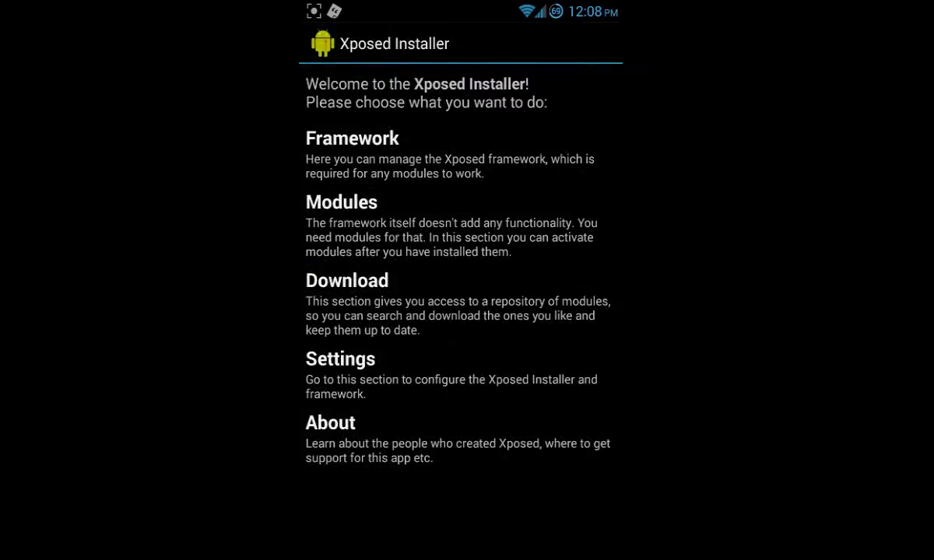
pyautogui.click(341, 202)
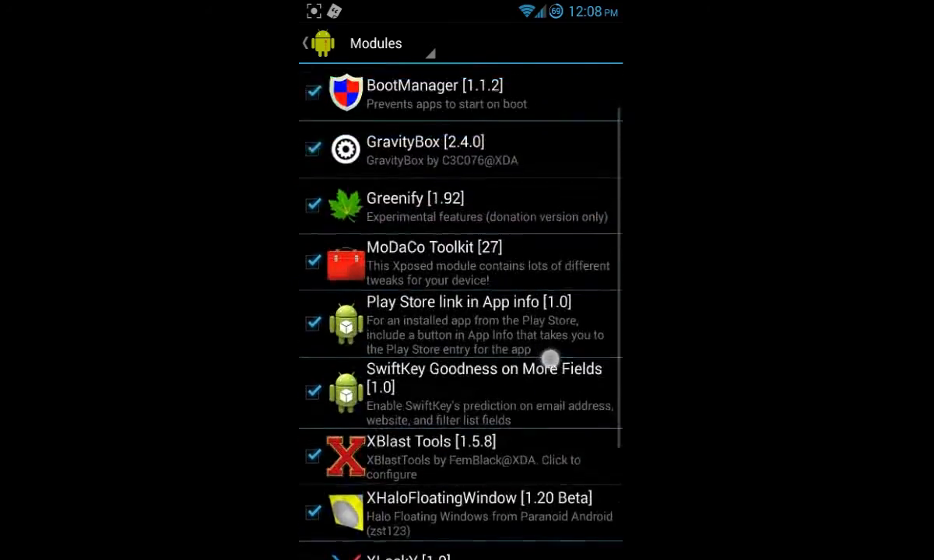
# - Scroll the Modules list up to App Settings, then return to the Xposed Installer welcome screen
pyautogui.scroll(-3)
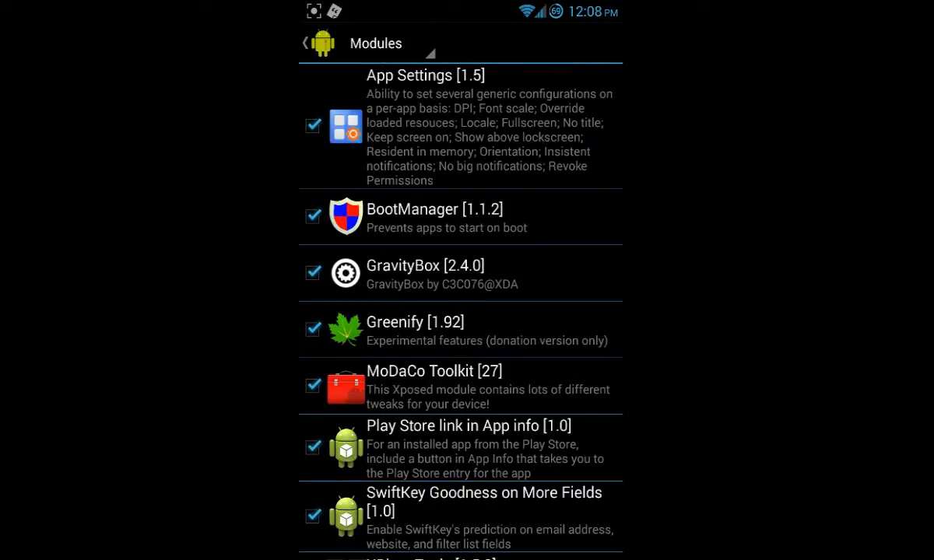
pyautogui.click(318, 44)
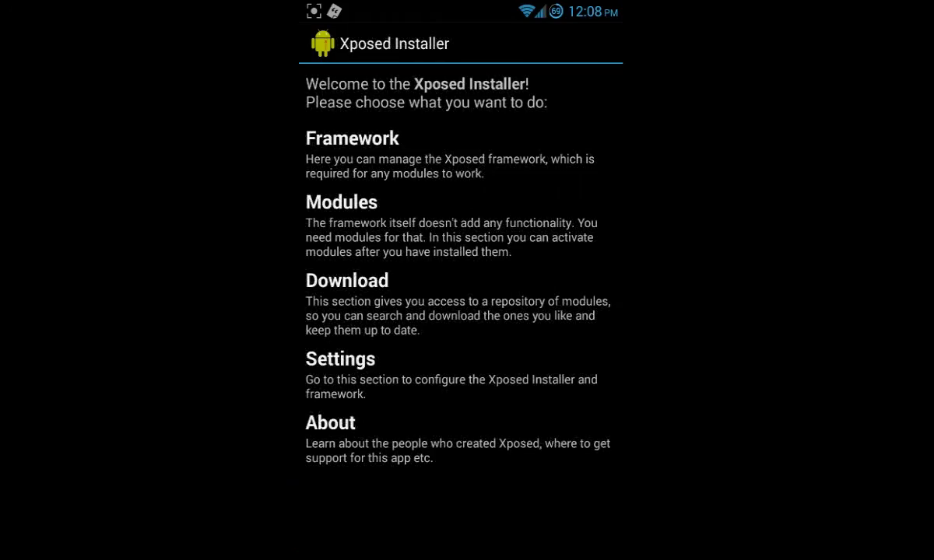